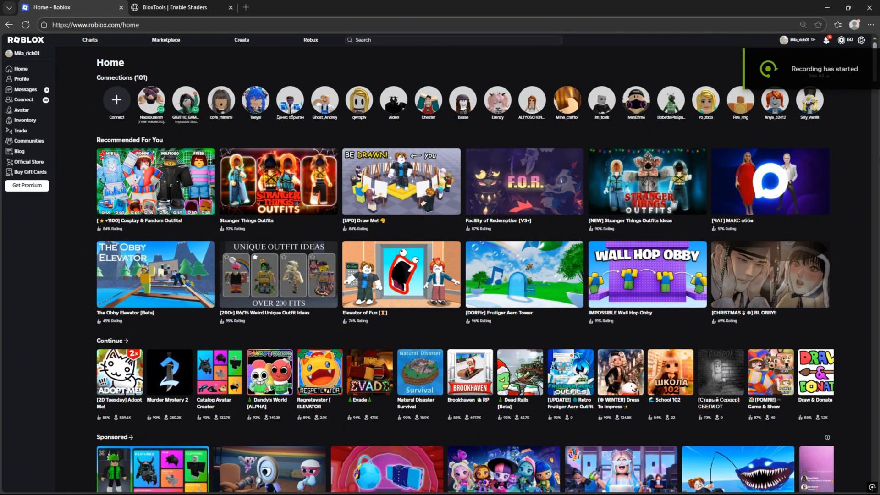
Step: Go to the Murder Mystery 2 game page and inspect it to bring up DevTools
scroll(down, 3)
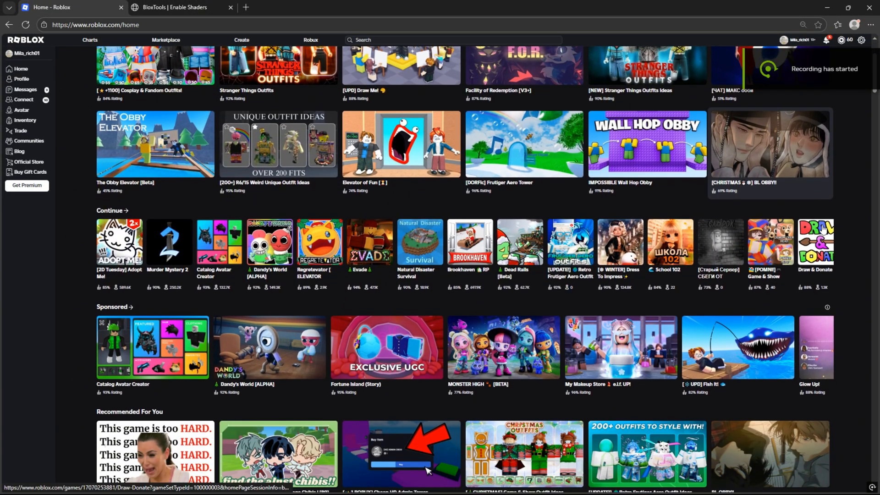
scroll(down, 3)
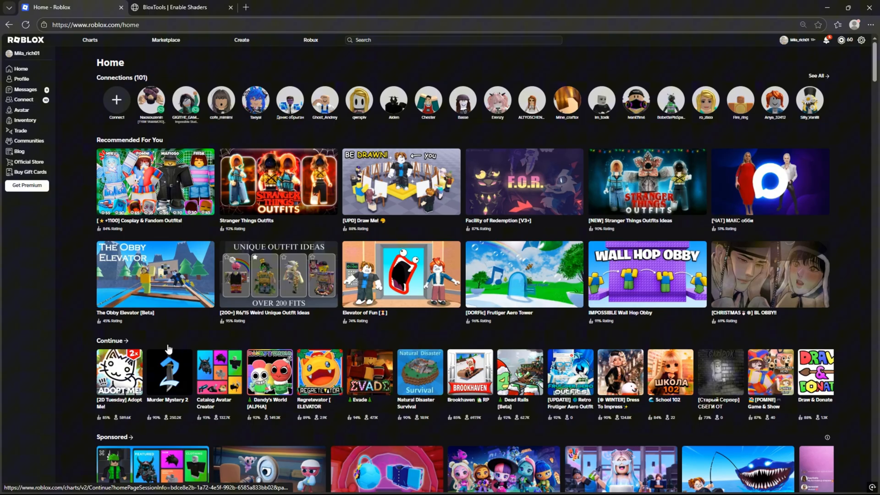
click(169, 372)
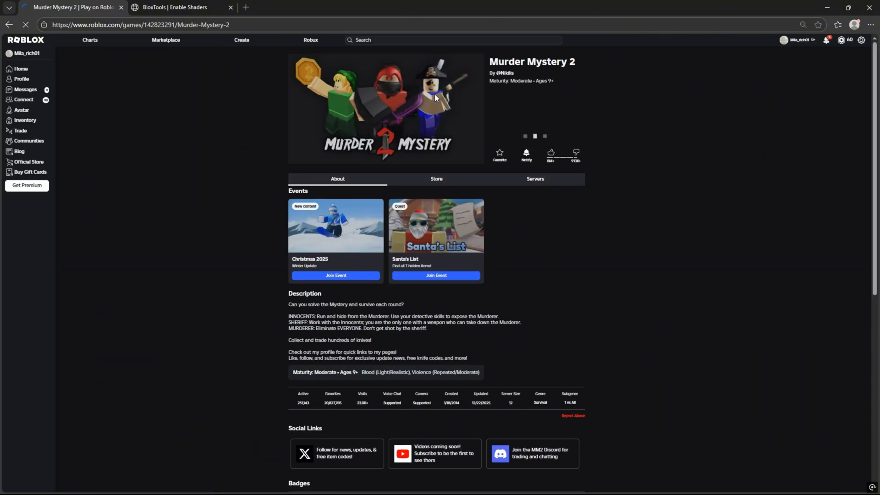
right_click(435, 98)
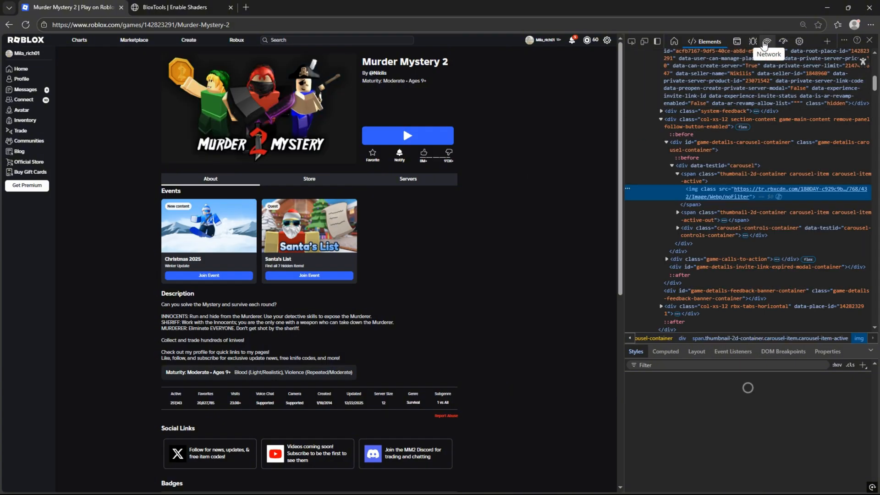
Step: Record the game page's network requests by reloading with the Network log showing
click(755, 41)
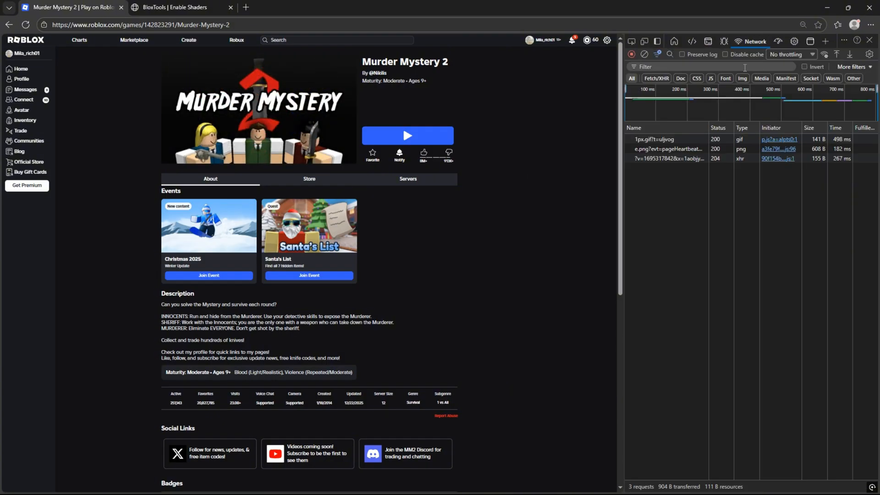
click(25, 24)
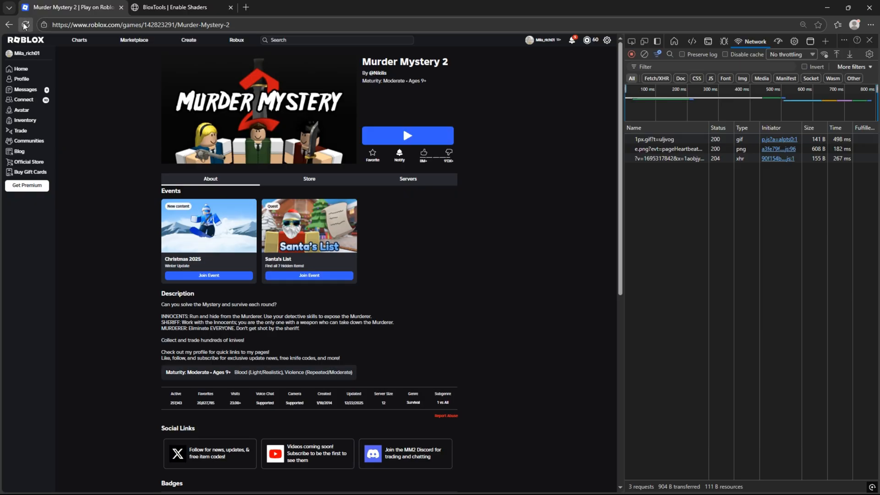
click(25, 25)
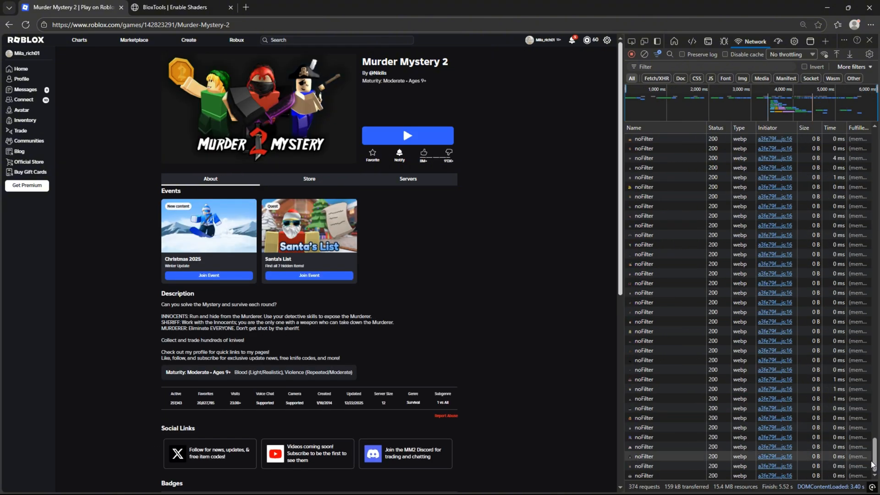
scroll(down, 3)
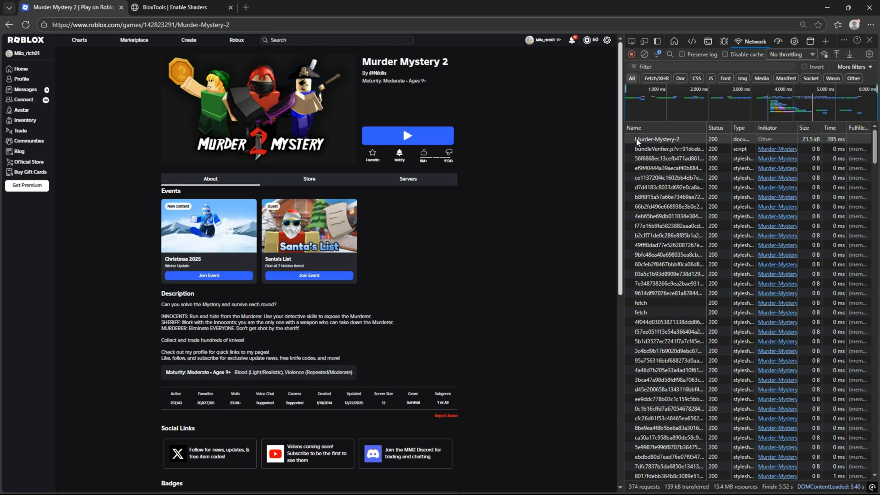
Step: Copy the Murder-Mystery-2 document request as PowerShell and switch to the BloxTools tab
right_click(656, 139)
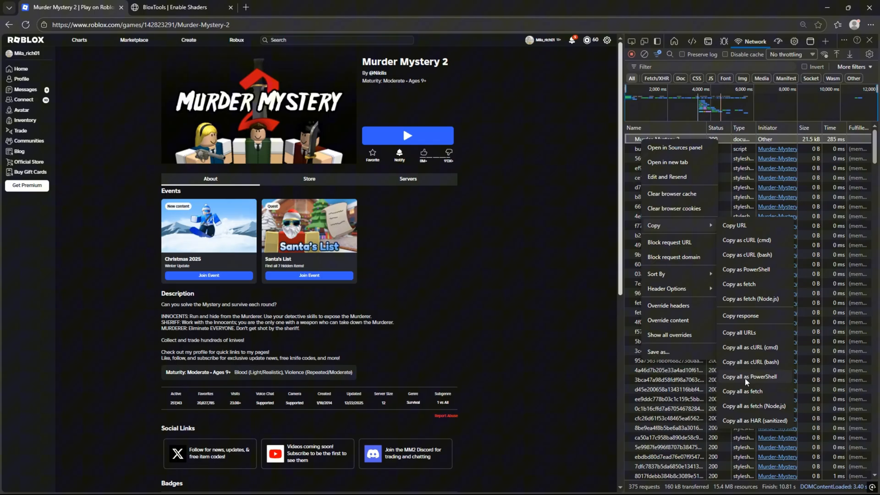
click(174, 8)
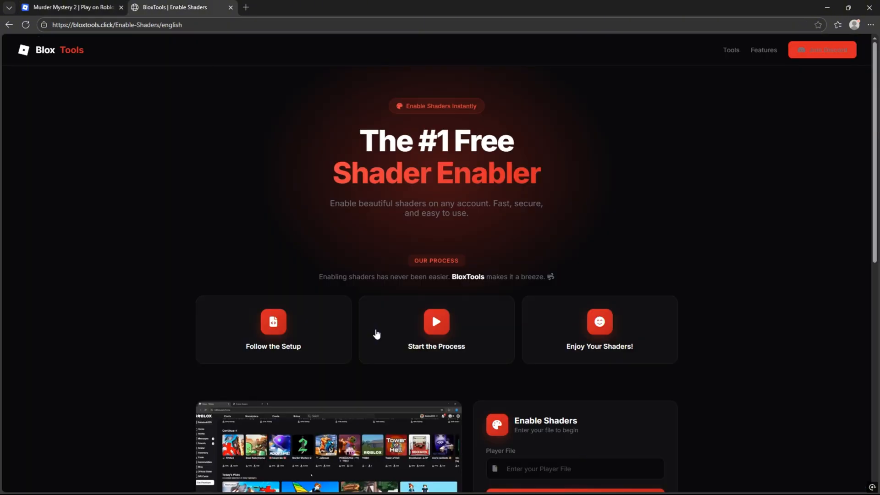
scroll(down, 3)
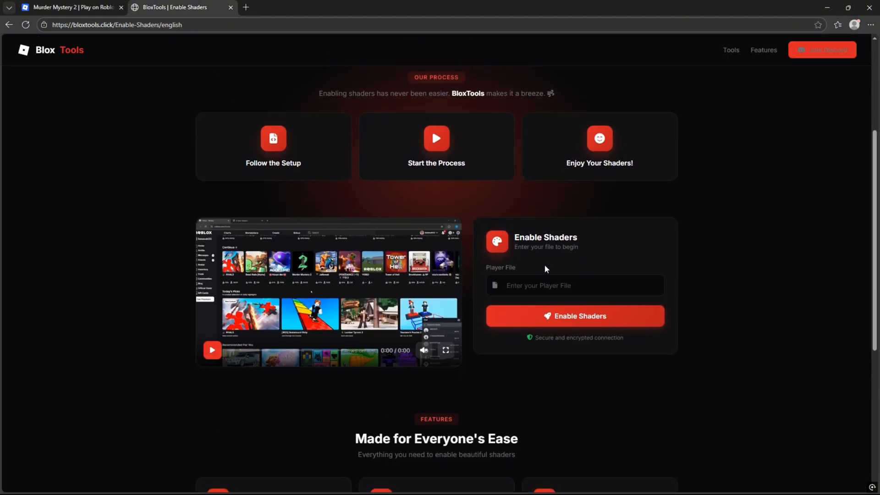